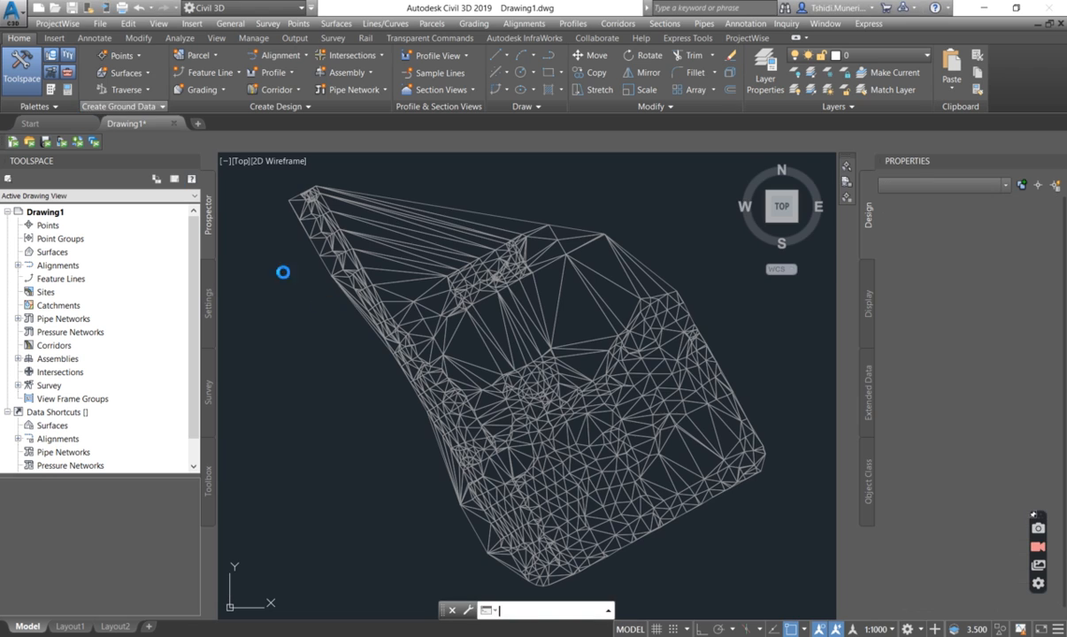
Make the 'survey data' drawing with the surveyor's triangulated 3D faces current.
{"action": "left_click", "coordinate": [227, 124]}
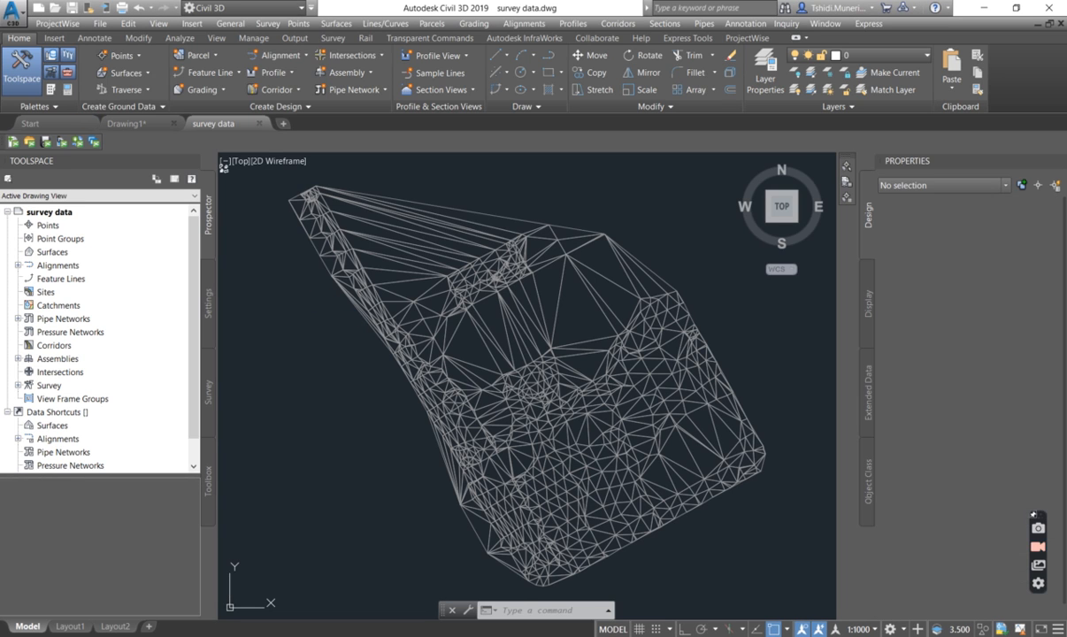
{"action": "left_click", "coordinate": [404, 266]}
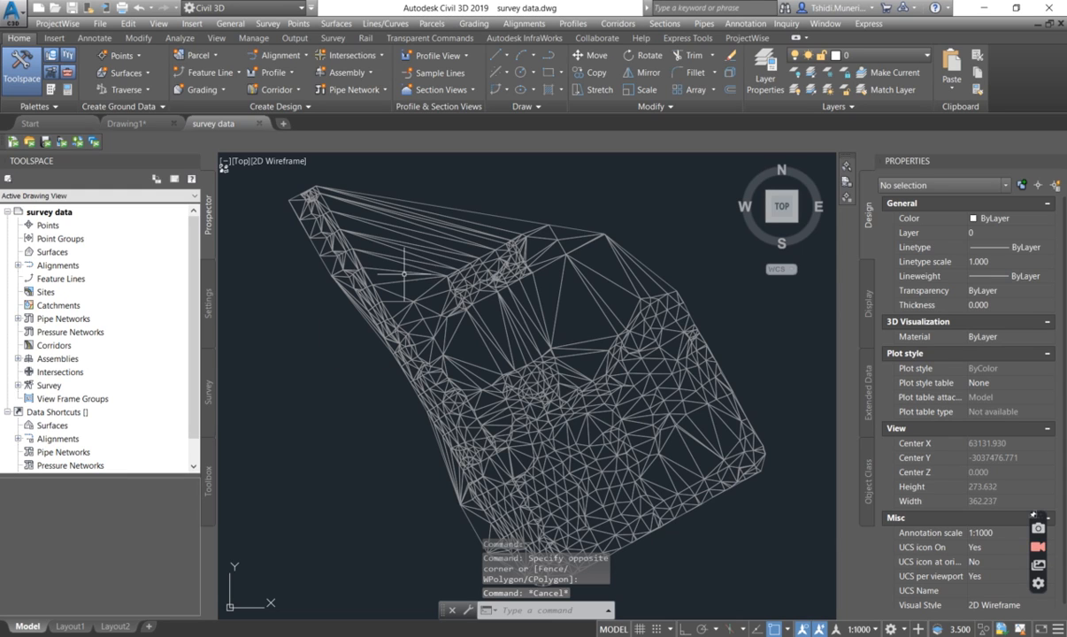
{"action": "left_click", "coordinate": [398, 269]}
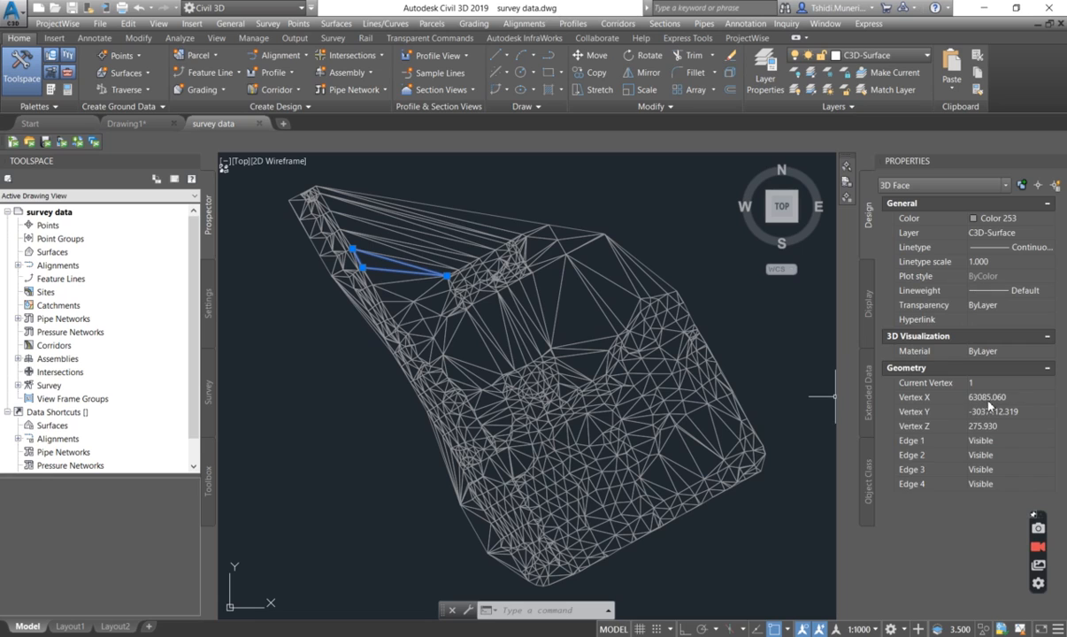
{"action": "left_click", "coordinate": [992, 426]}
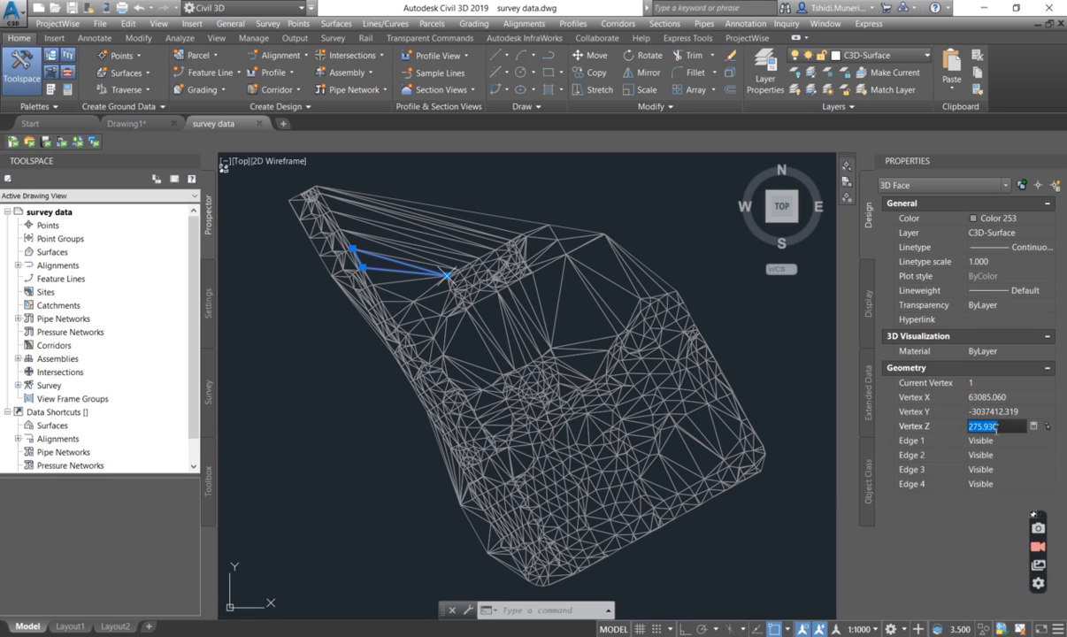
{"action": "key", "text": "Escape"}
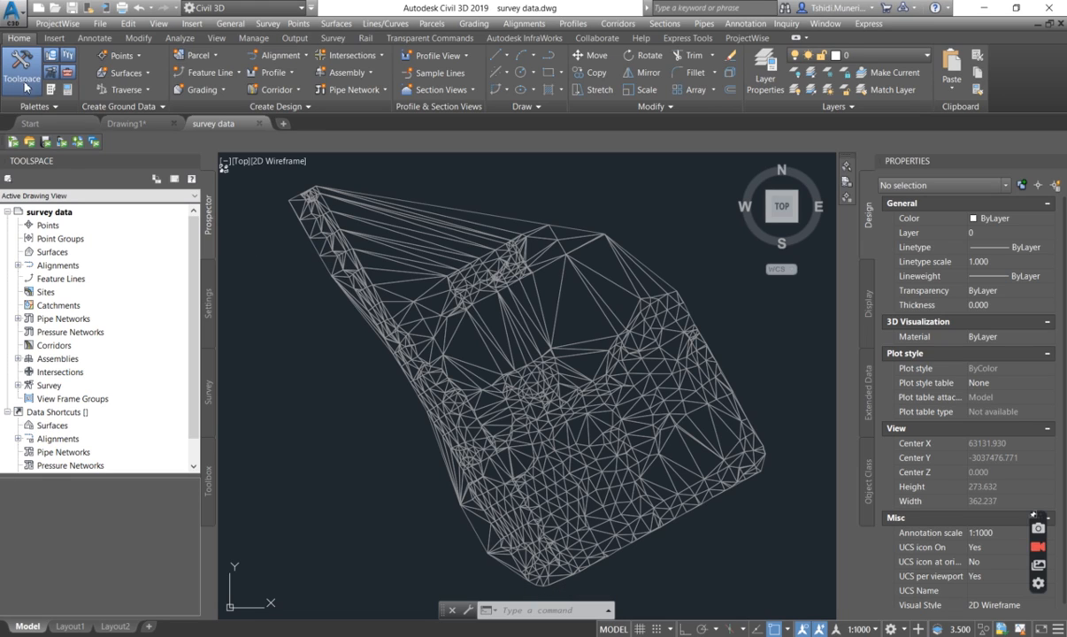
{"action": "mouse_move", "coordinate": [219, 228]}
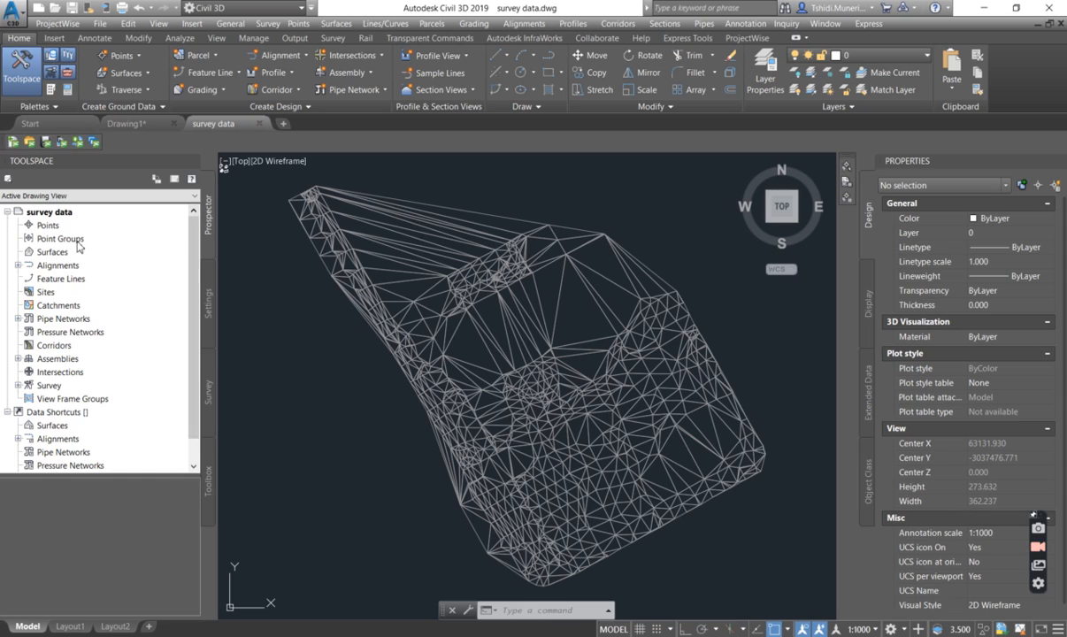
Create a new TIN surface named NGL from the Prospector Surfaces node.
{"action": "right_click", "coordinate": [53, 251]}
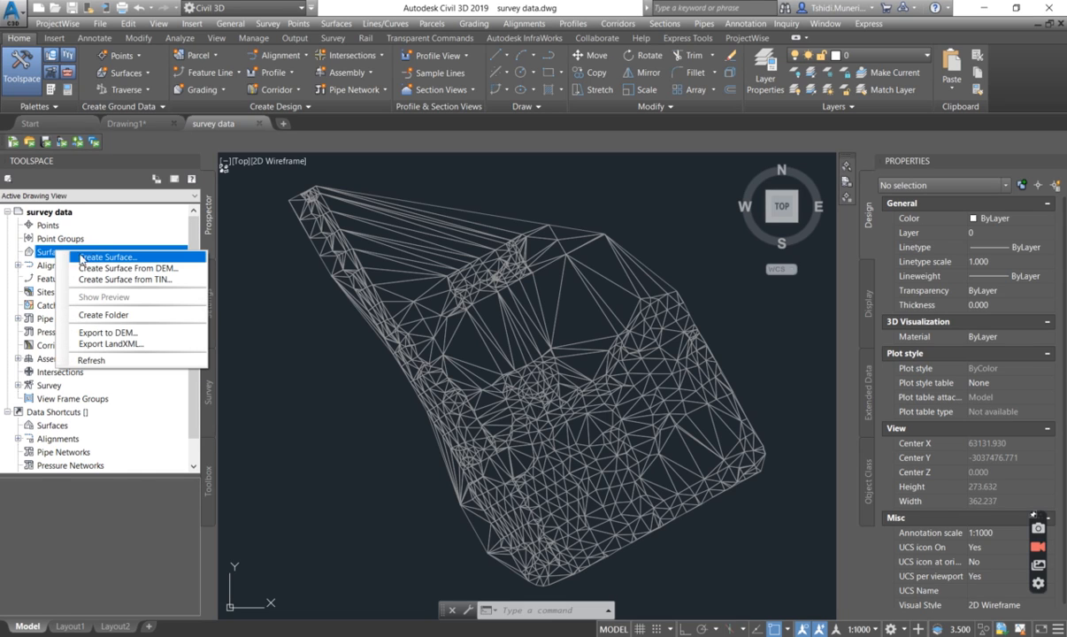
{"action": "left_click", "coordinate": [106, 257]}
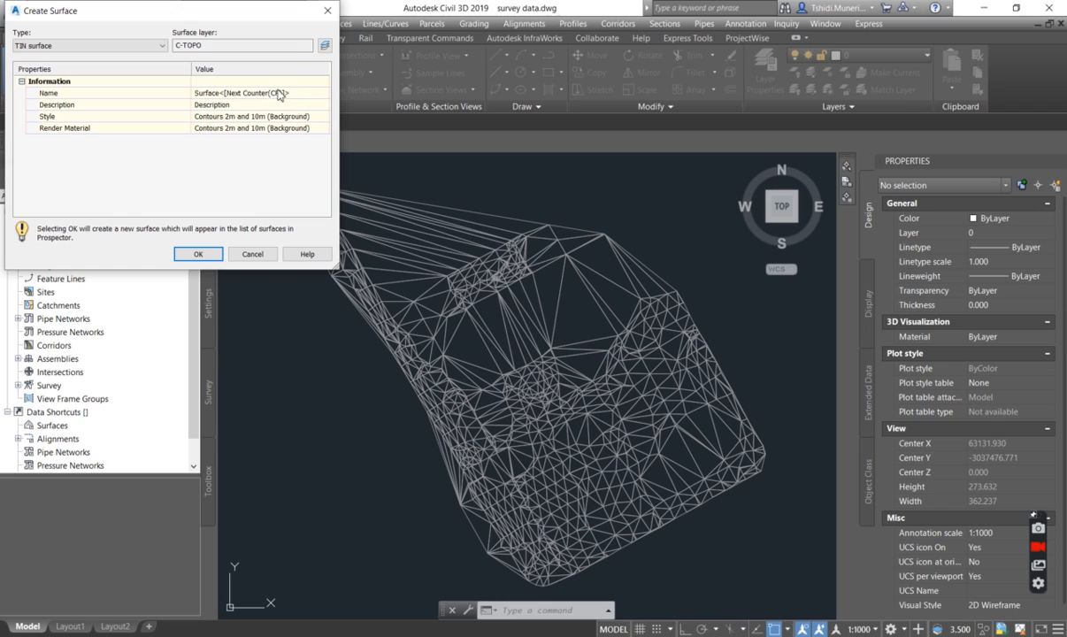
{"action": "left_click", "coordinate": [257, 93]}
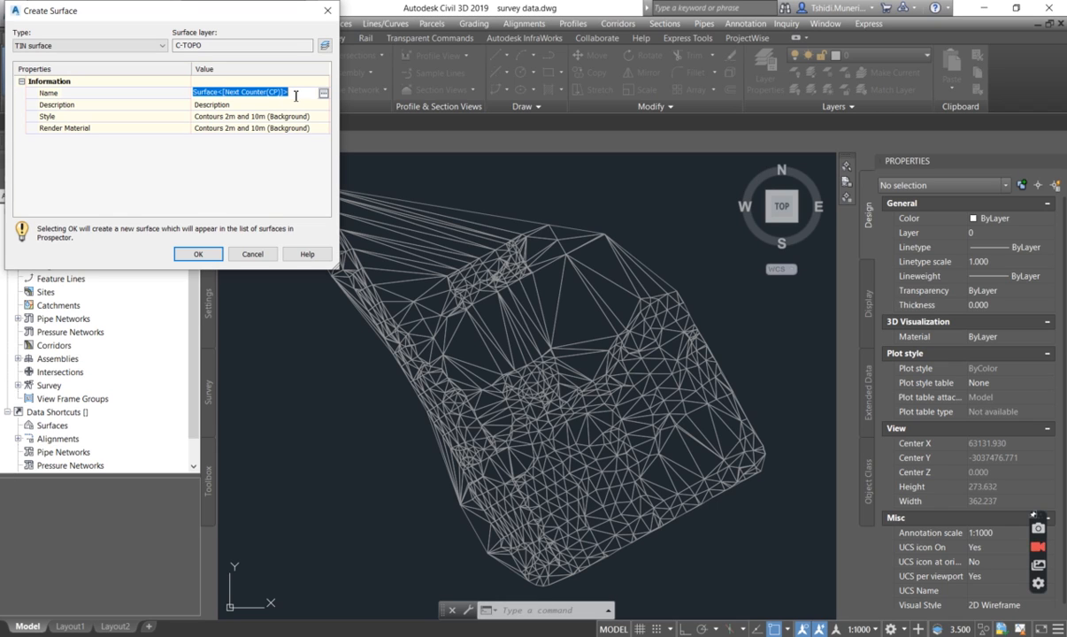
{"action": "type", "text": "NGI"}
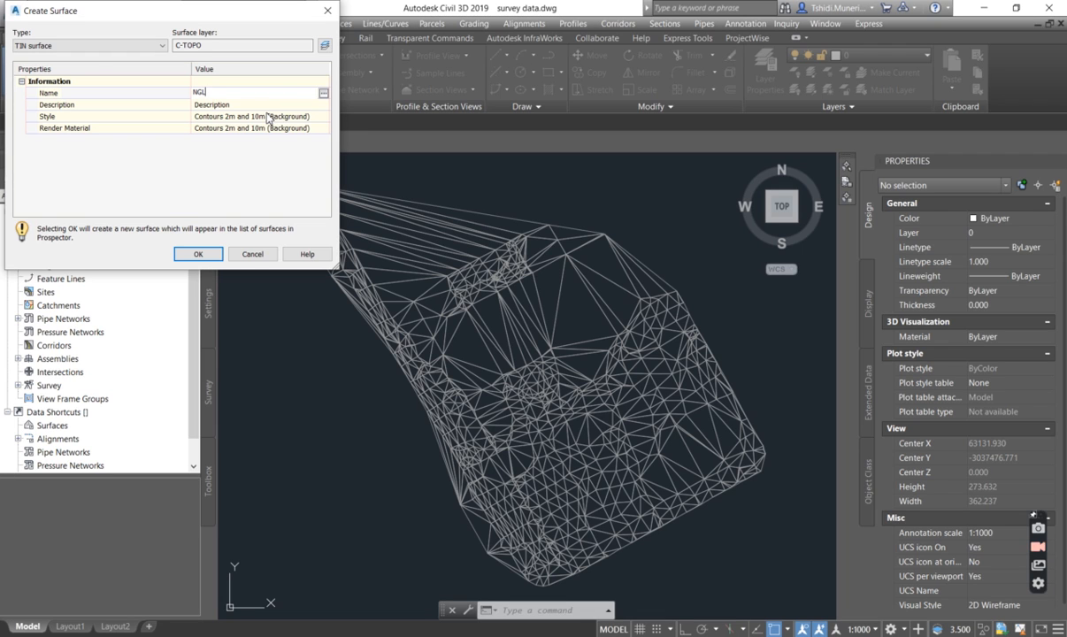
{"action": "left_click", "coordinate": [198, 255]}
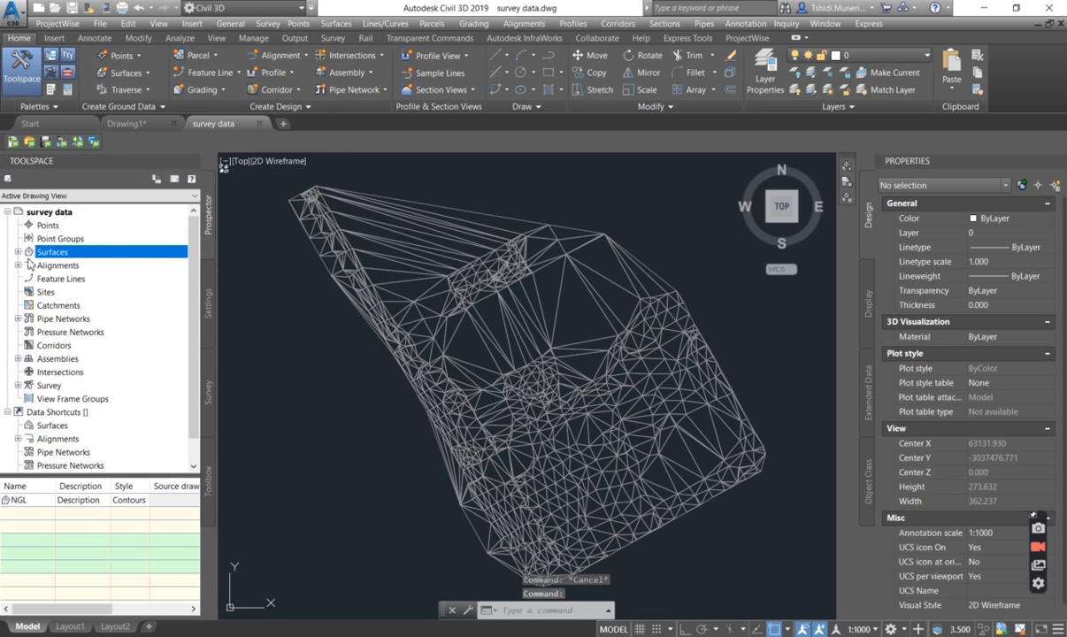
Expand Surfaces > NGL > Definition to reach the Drawing Objects category.
{"action": "left_click", "coordinate": [19, 251]}
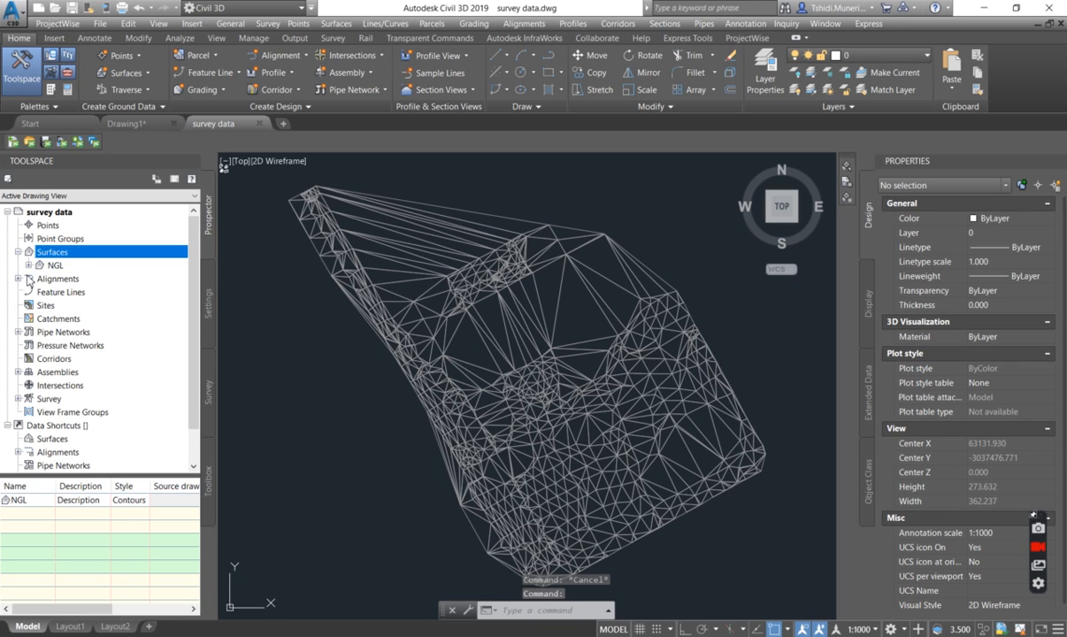
{"action": "left_click", "coordinate": [37, 266]}
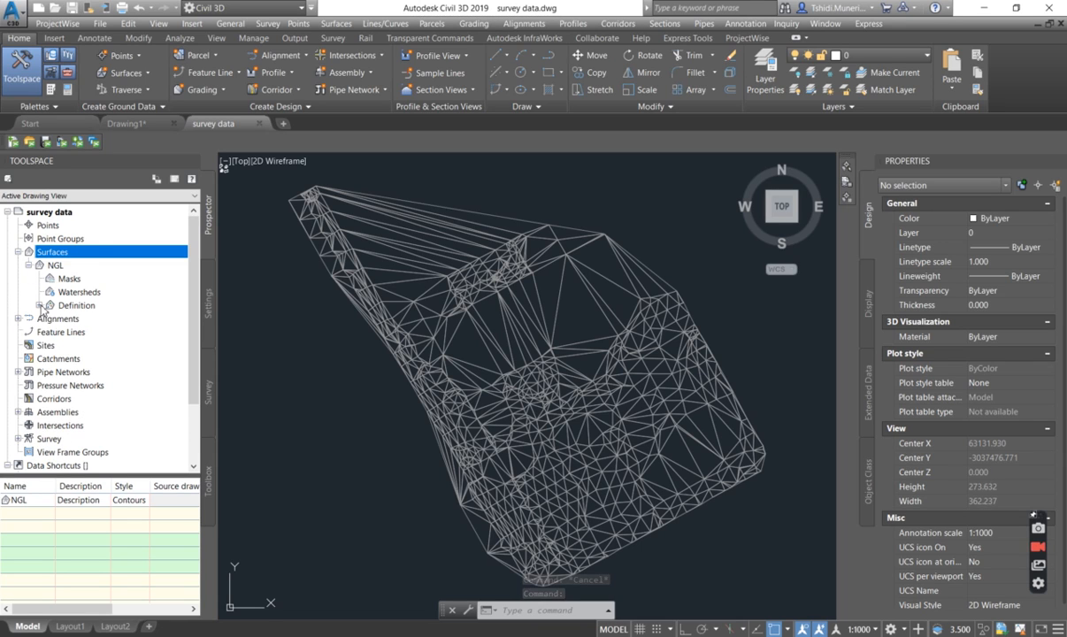
{"action": "left_click", "coordinate": [39, 305]}
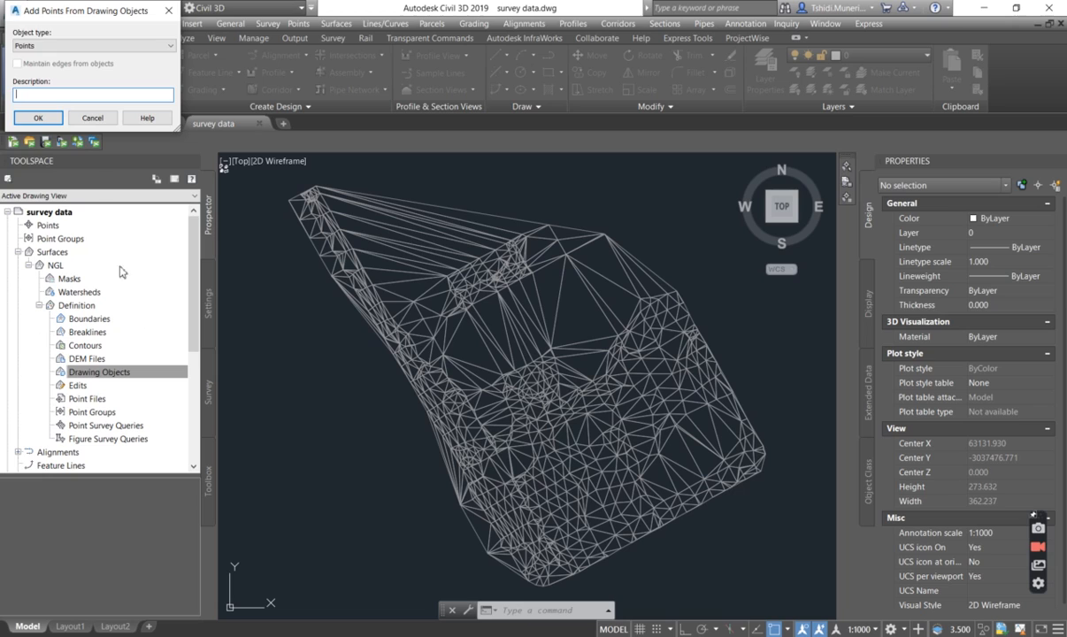
Add 3D Faces as drawing objects with 'Maintain edges from objects' enabled.
{"action": "left_click", "coordinate": [93, 46]}
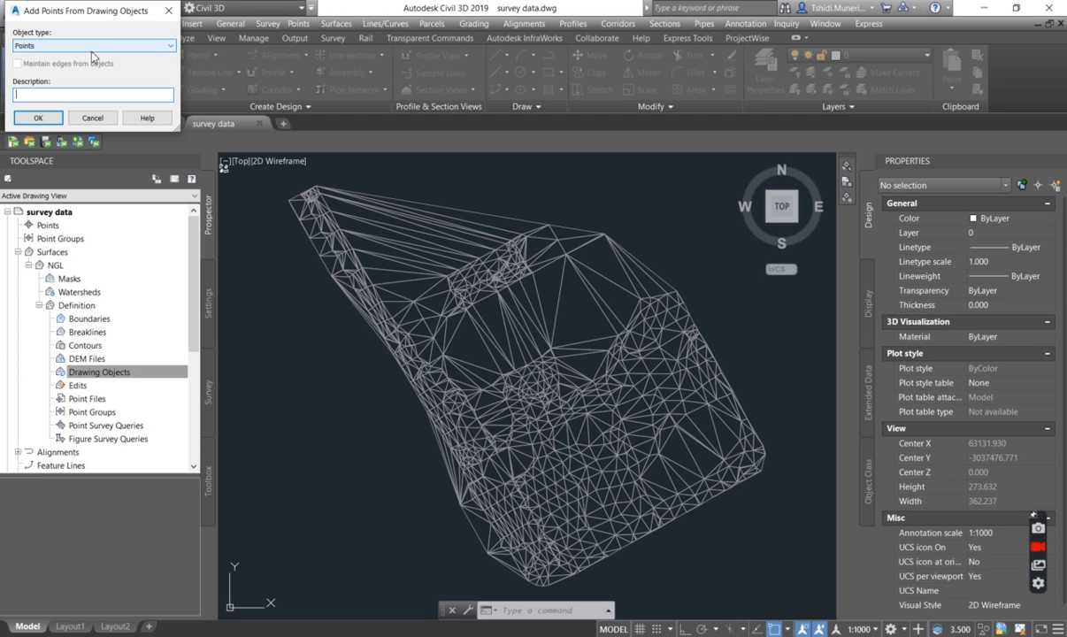
{"action": "left_click", "coordinate": [94, 46]}
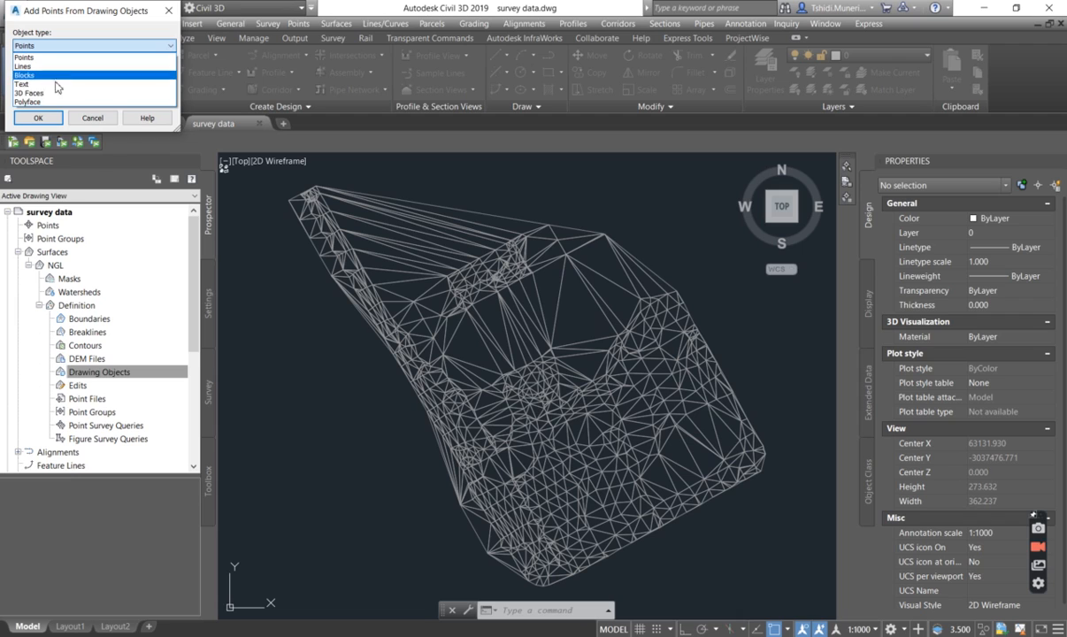
{"action": "left_click", "coordinate": [30, 92]}
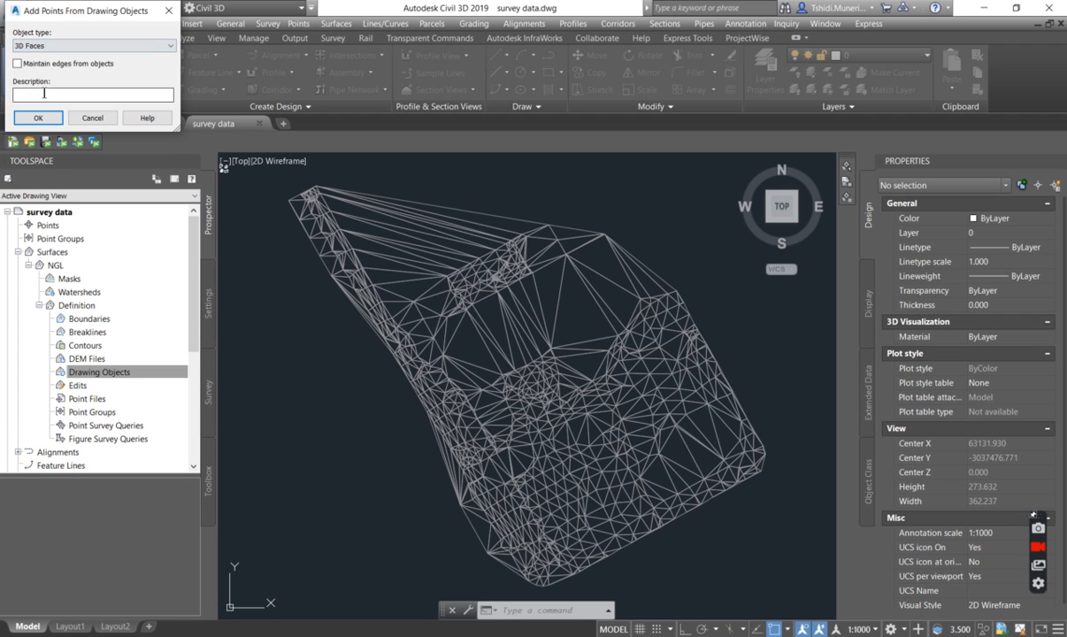
{"action": "left_click", "coordinate": [16, 63]}
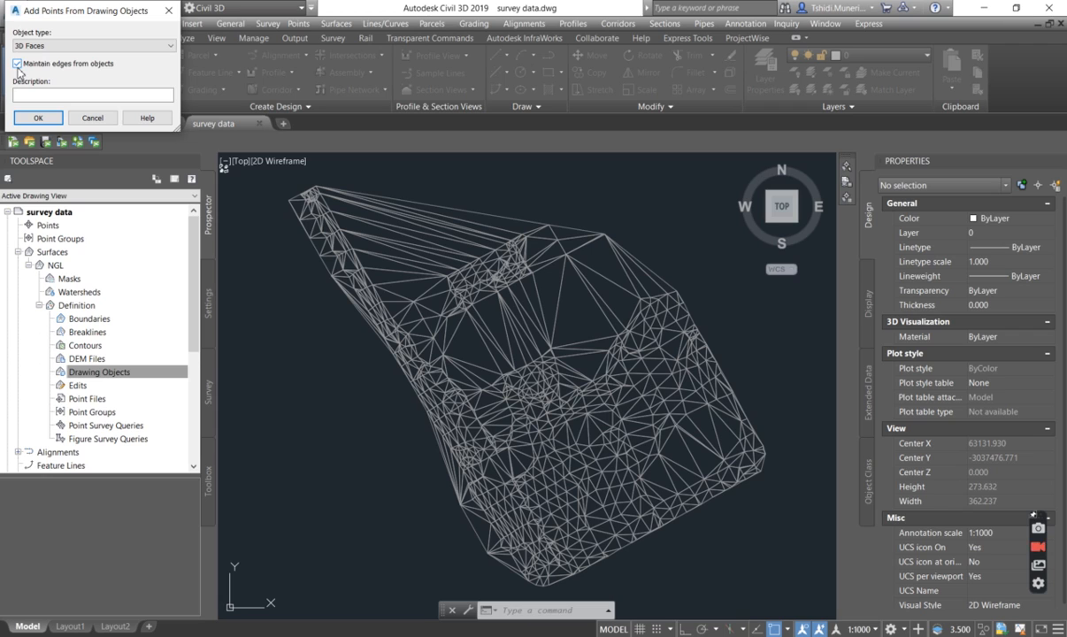
{"action": "left_click", "coordinate": [16, 63]}
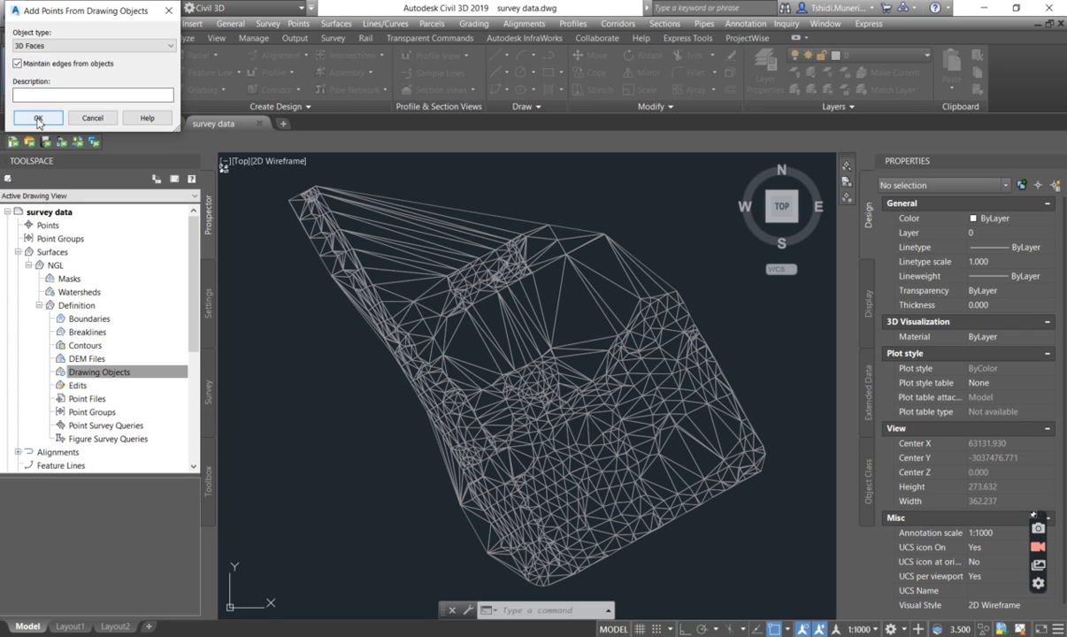
{"action": "left_click", "coordinate": [37, 117]}
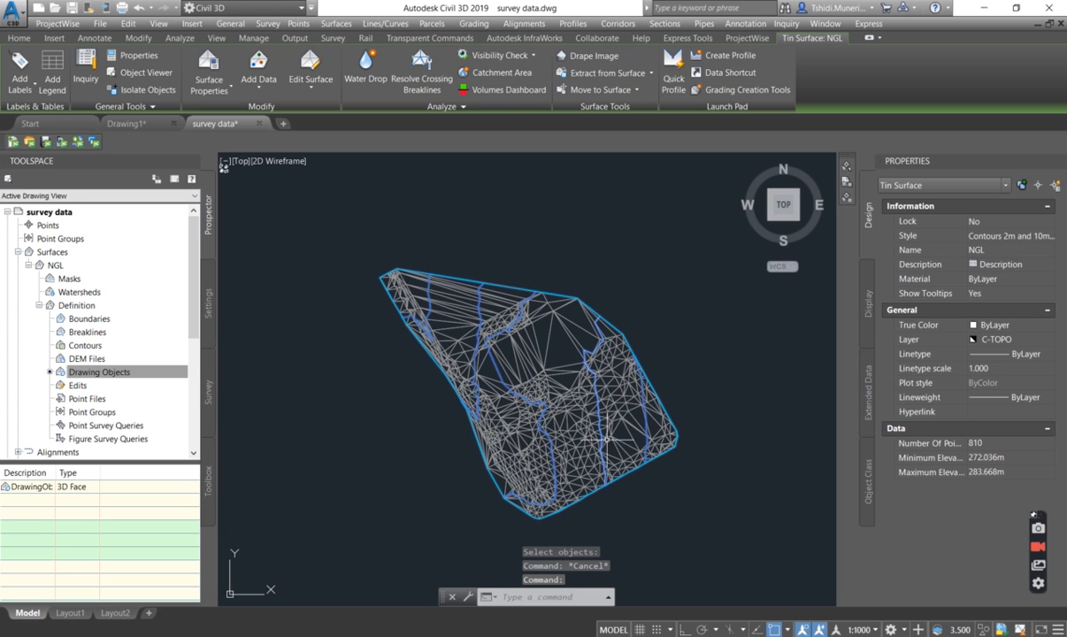
{"action": "mouse_move", "coordinate": [516, 376]}
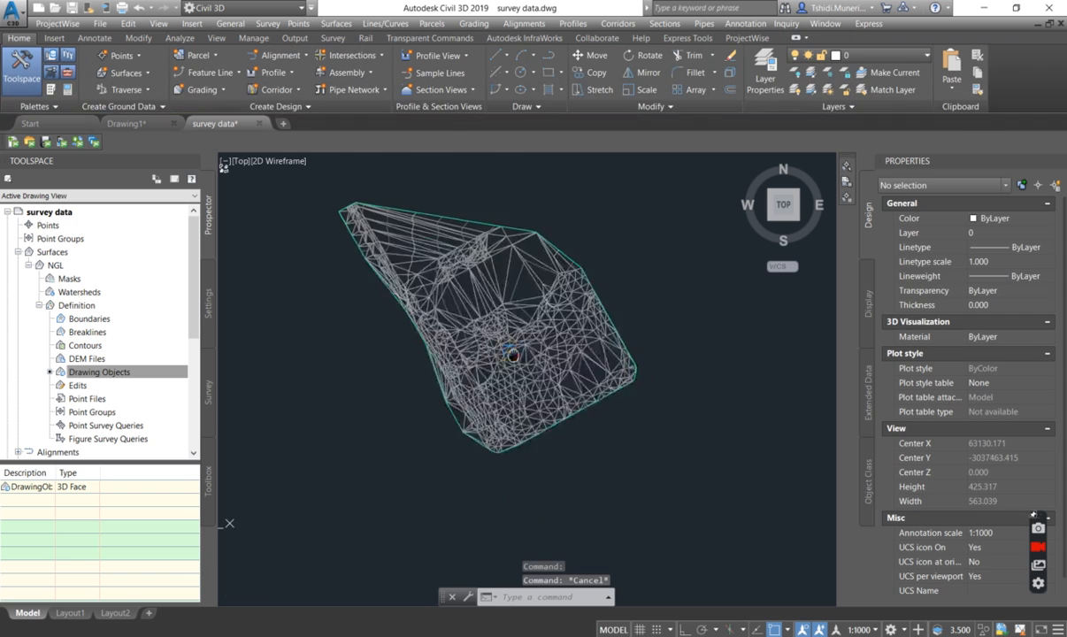
Pick one of the surveyor's 3D faces to check its vertex elevation on the built NGL surface.
{"action": "left_click", "coordinate": [496, 354]}
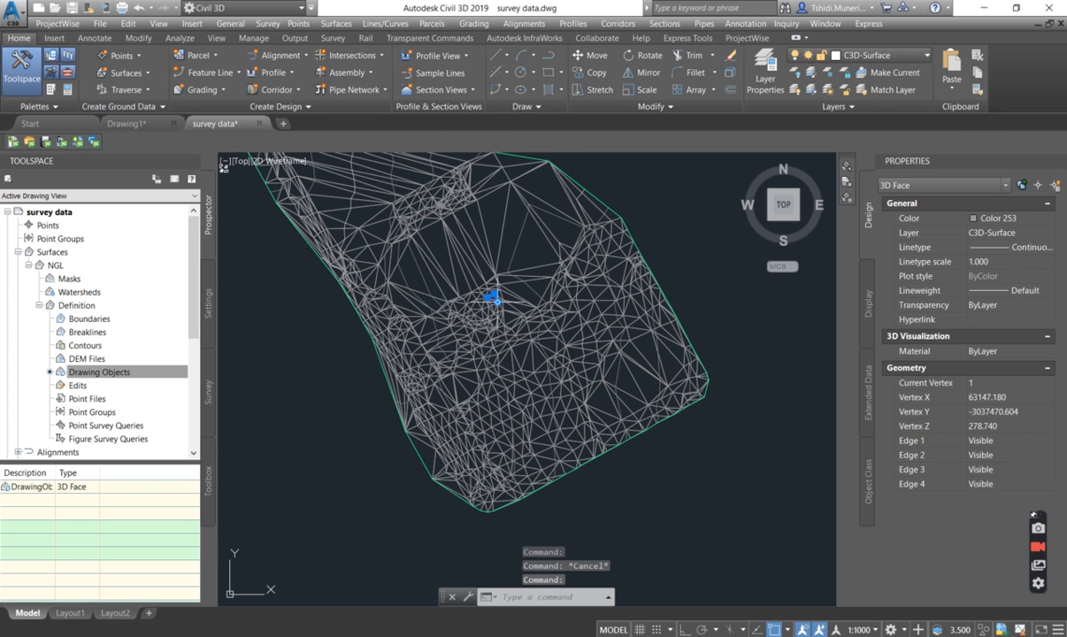